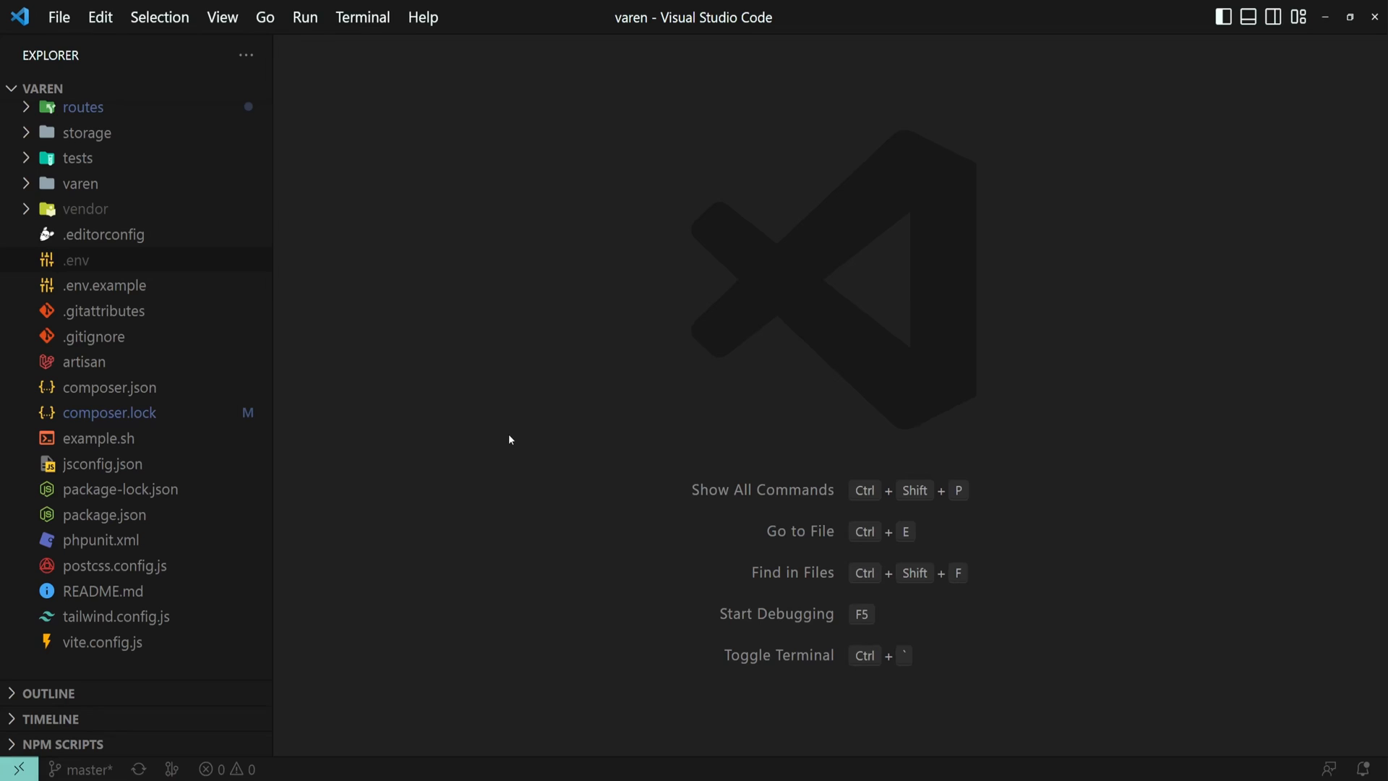
{"action": "mouse_move", "coordinate": [528, 381]}
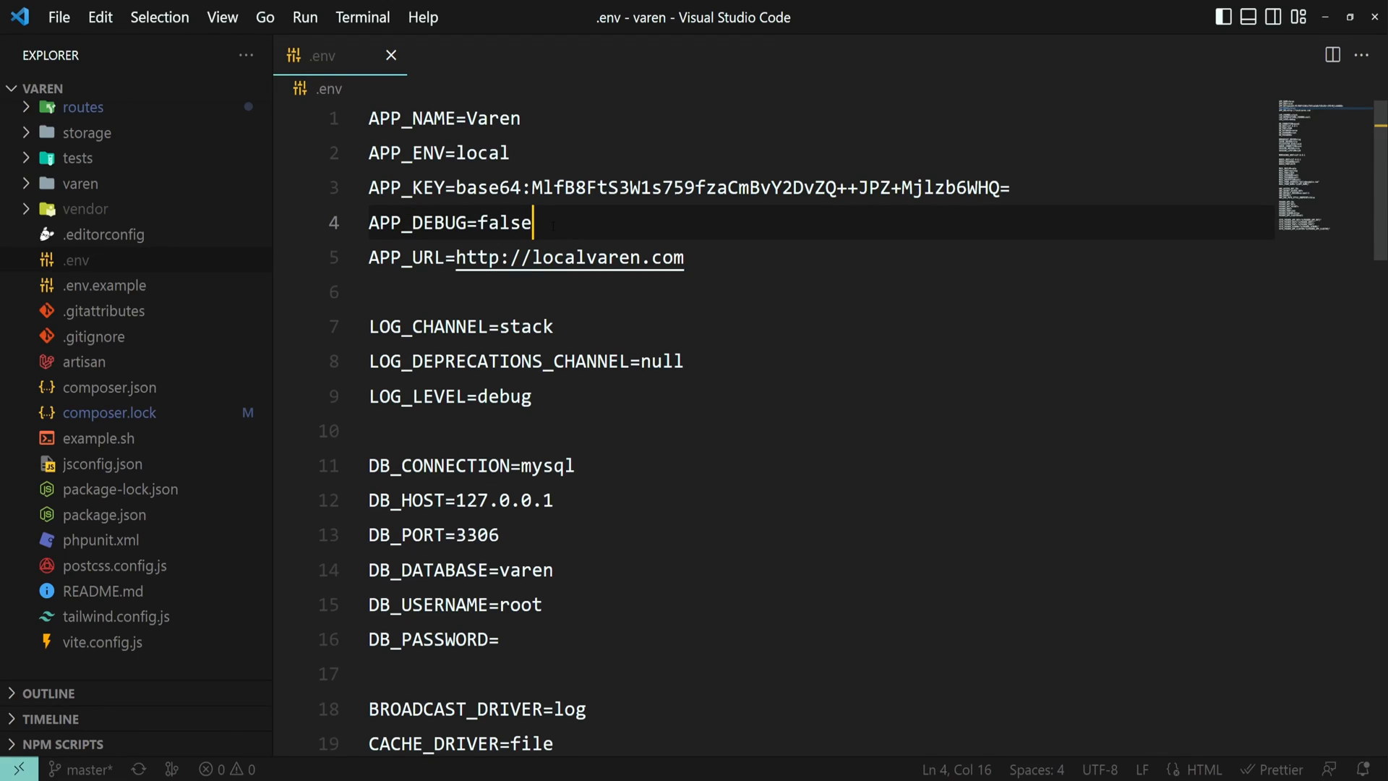
Step: Change APP_DEBUG in .env from false to true and enter php artisan config:cache
{"action": "double_click", "coordinate": [506, 222]}
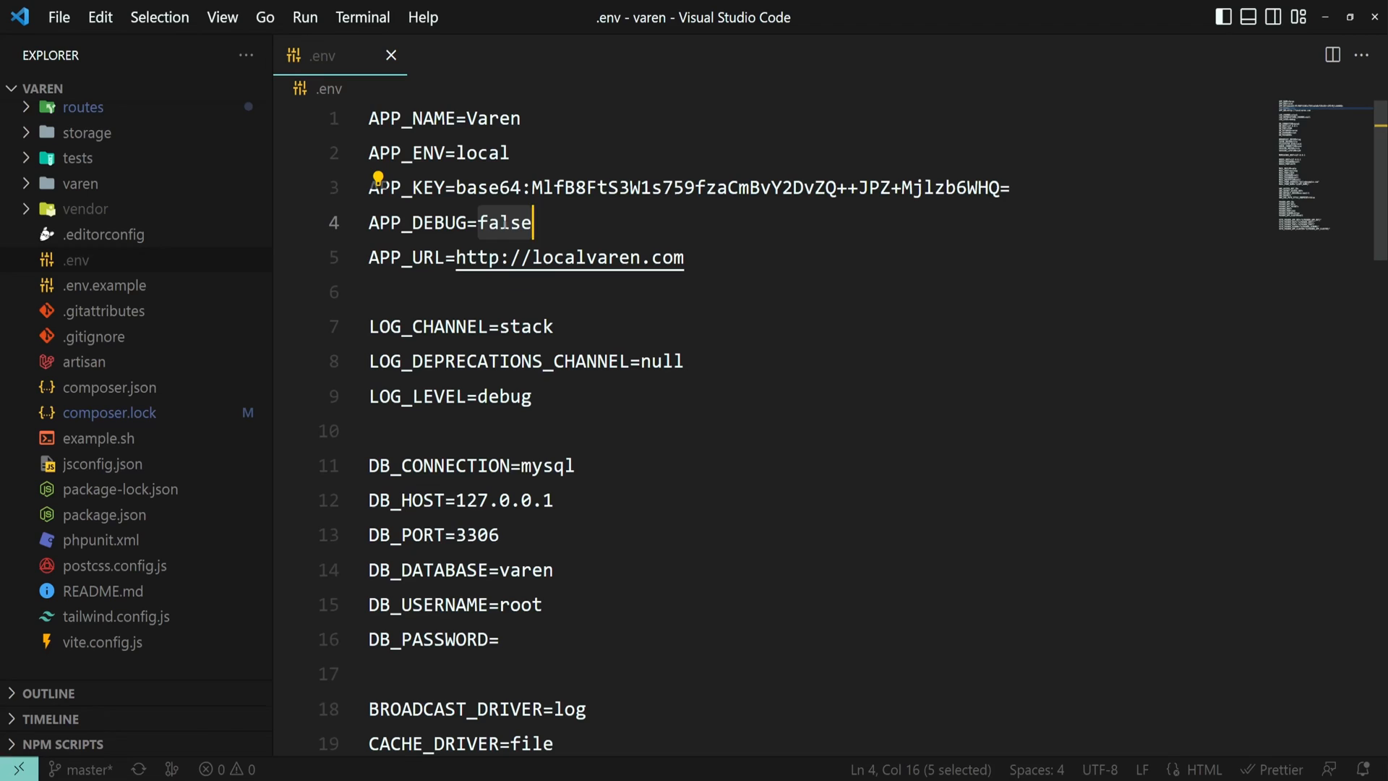
{"action": "type", "text": "true"}
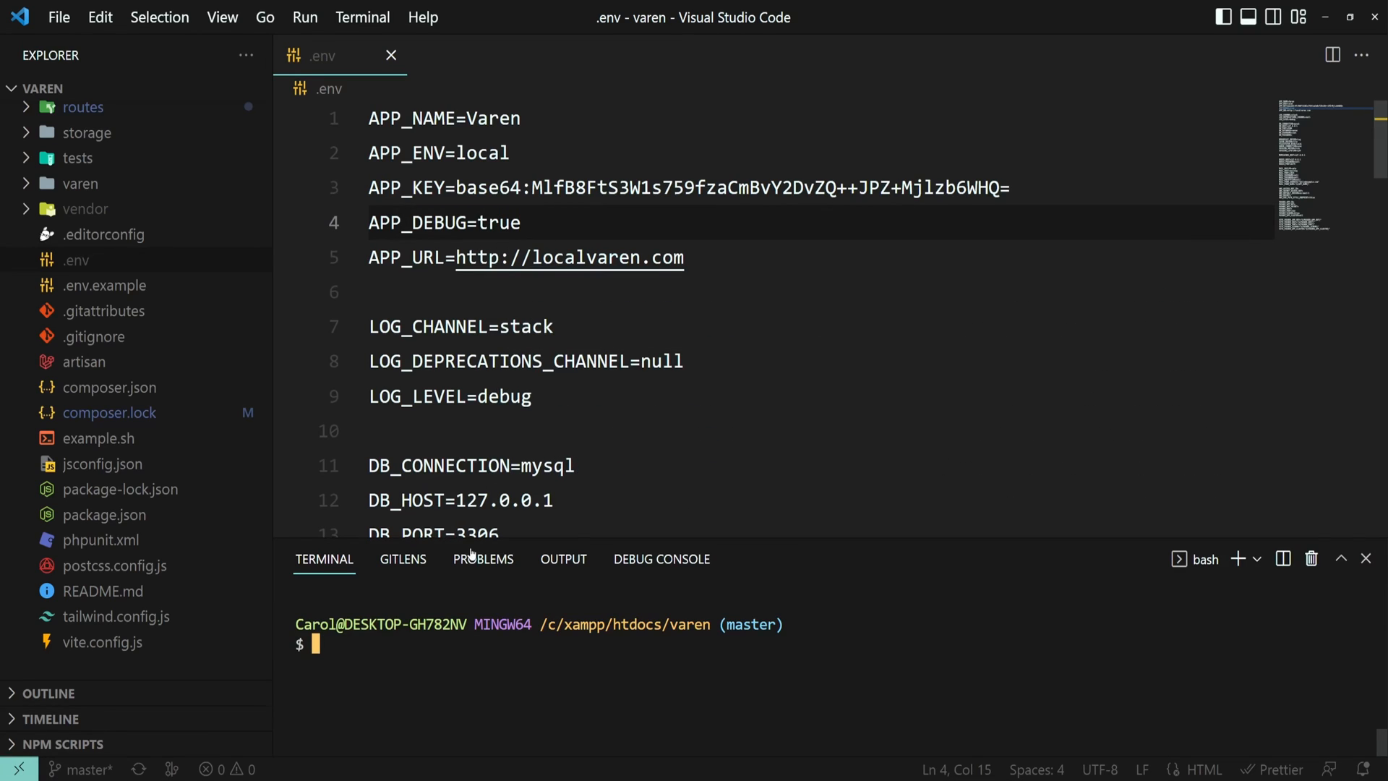
{"action": "type", "text": "php artisan"}
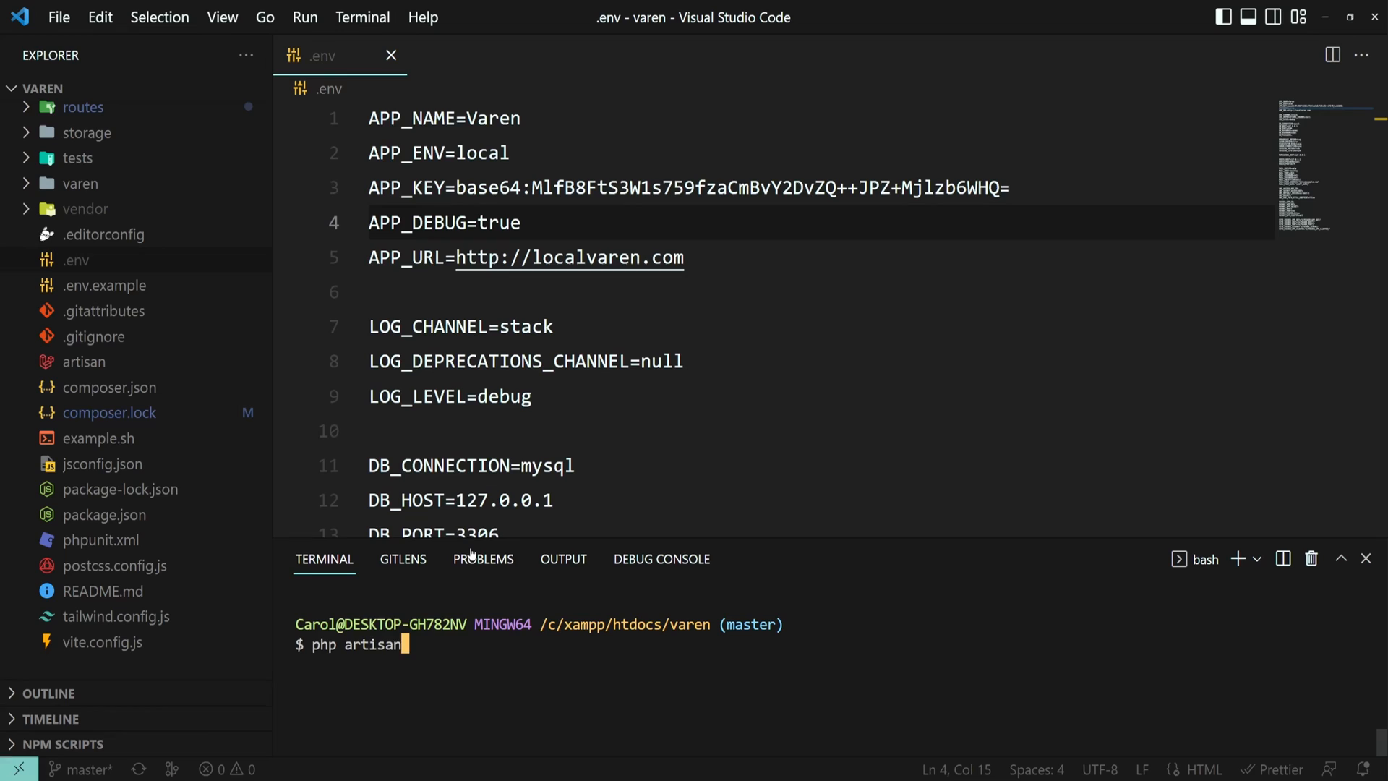
{"action": "type", "text": "c"}
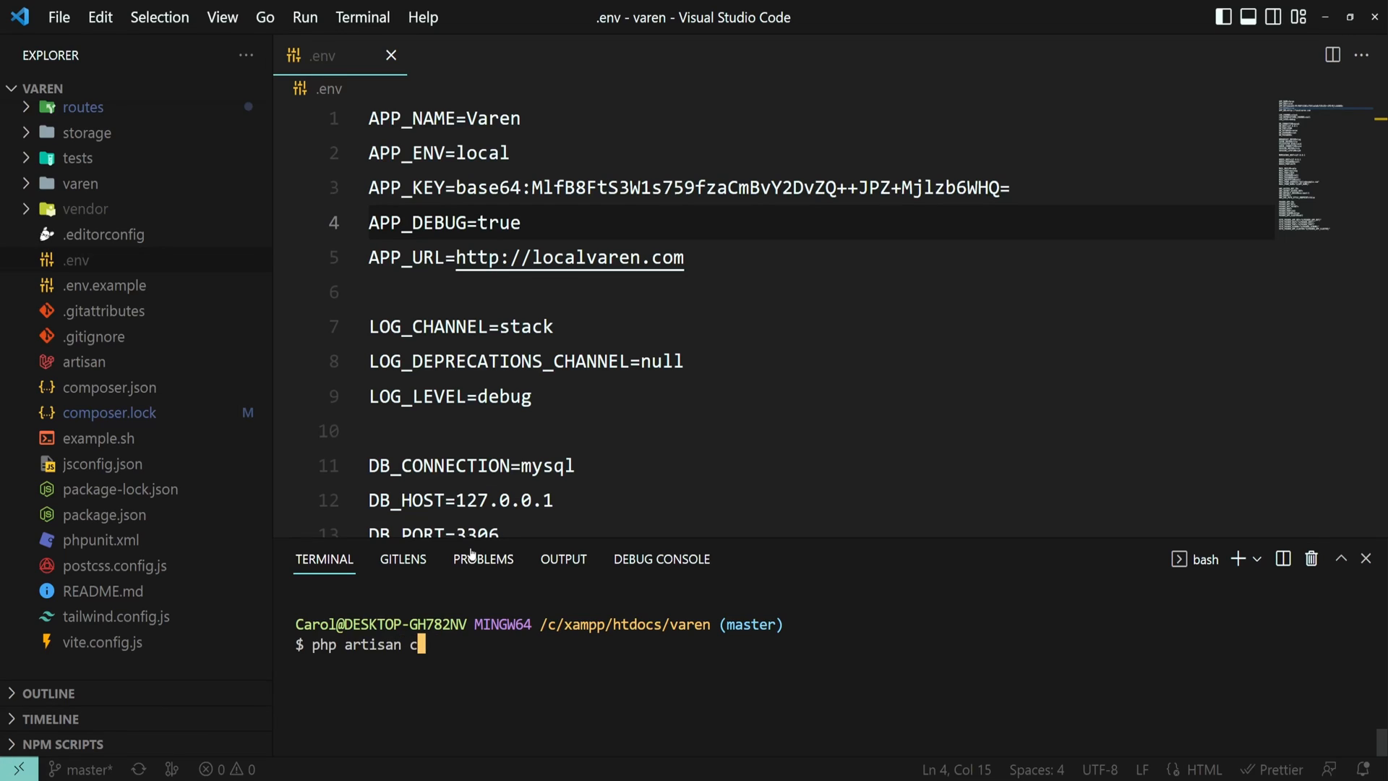
{"action": "type", "text": "onfig:cache"}
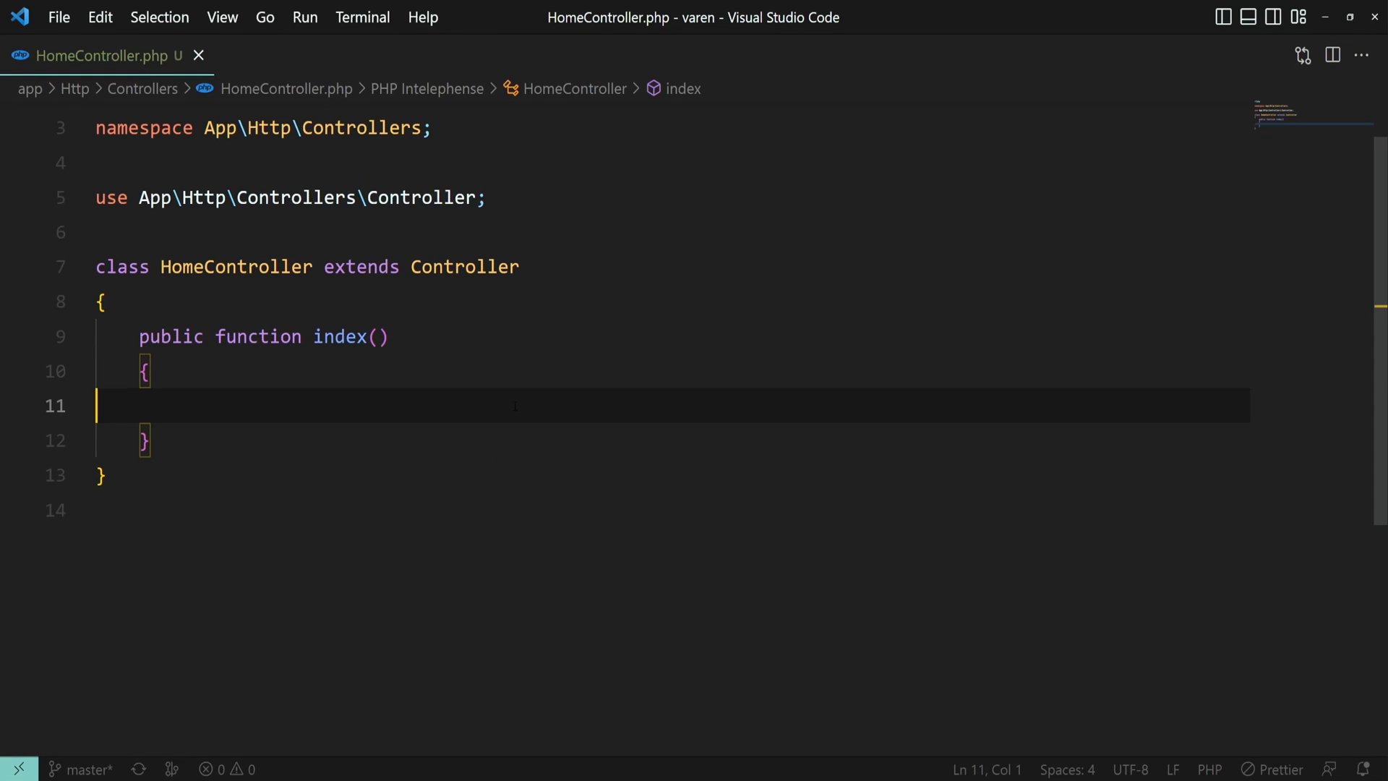
Step: In index(), write dd(App::hasDebugModeEnabled()); to dump the debug-mode status
{"action": "key", "text": "Tab"}
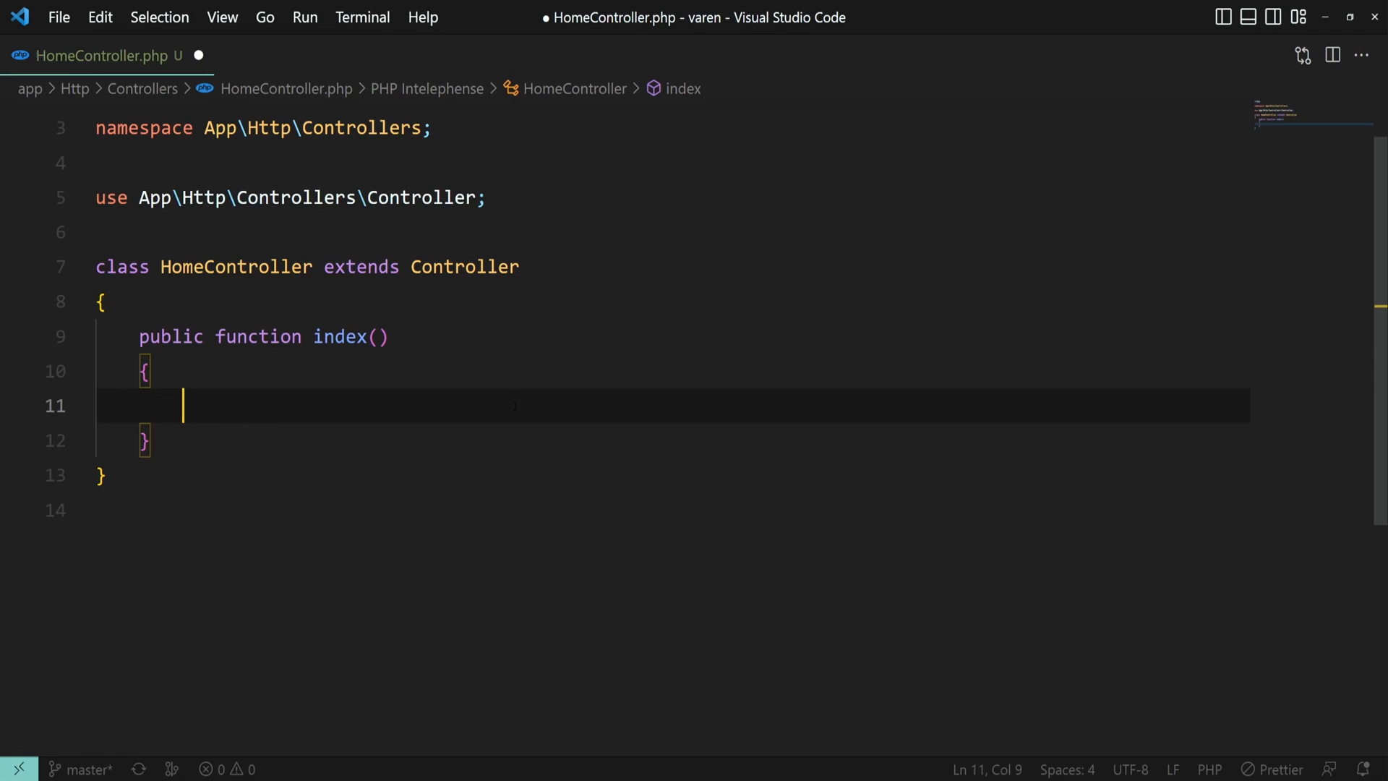
{"action": "type", "text": "App::"}
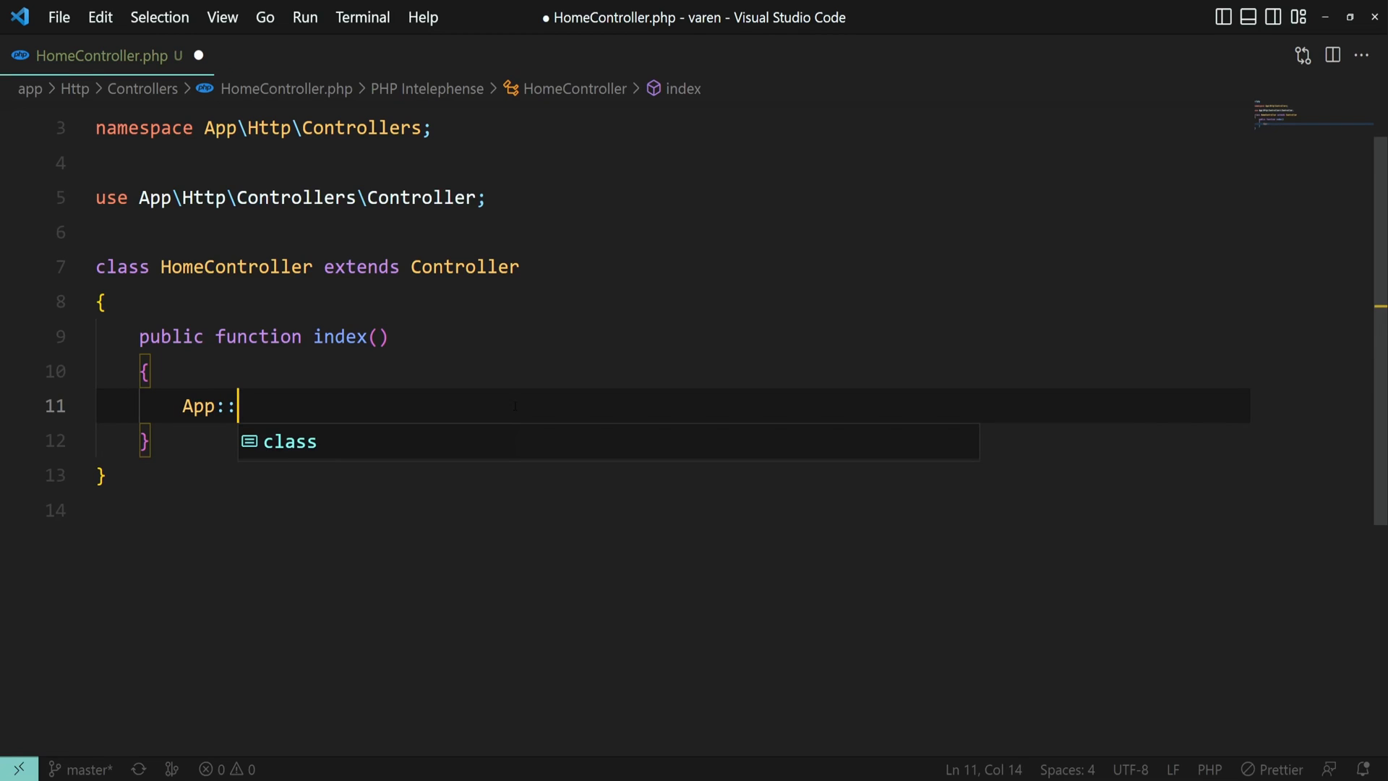
{"action": "type", "text": "has"}
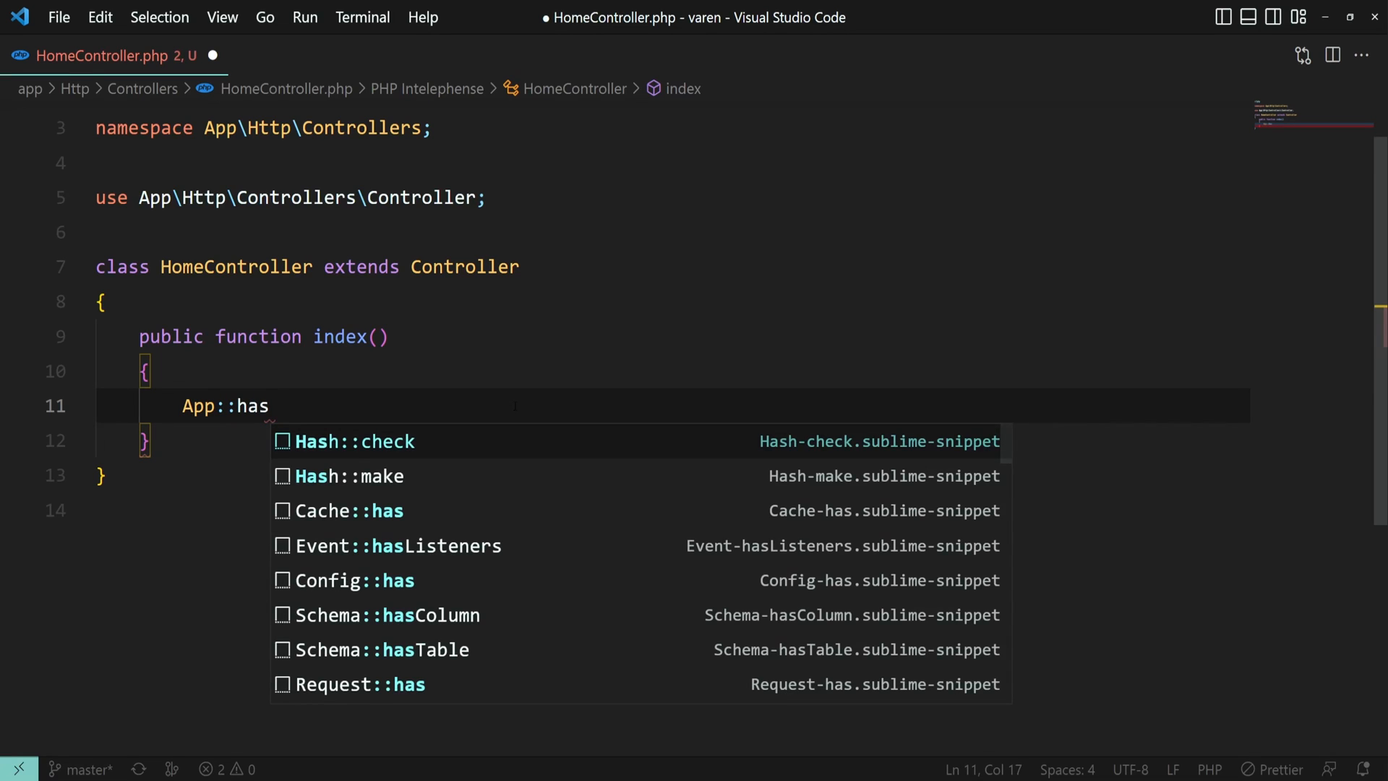
{"action": "type", "text": "Debug"}
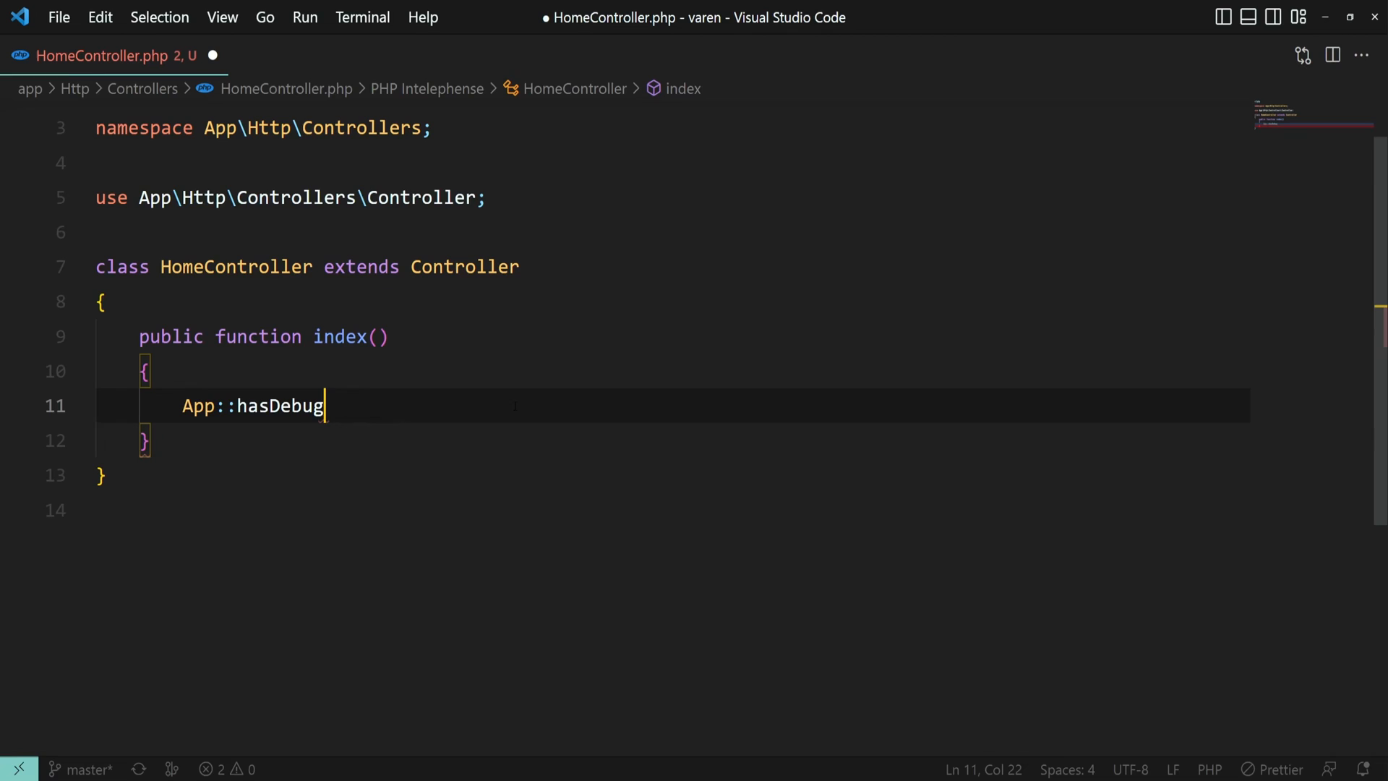
{"action": "type", "text": "ModeEnabled("}
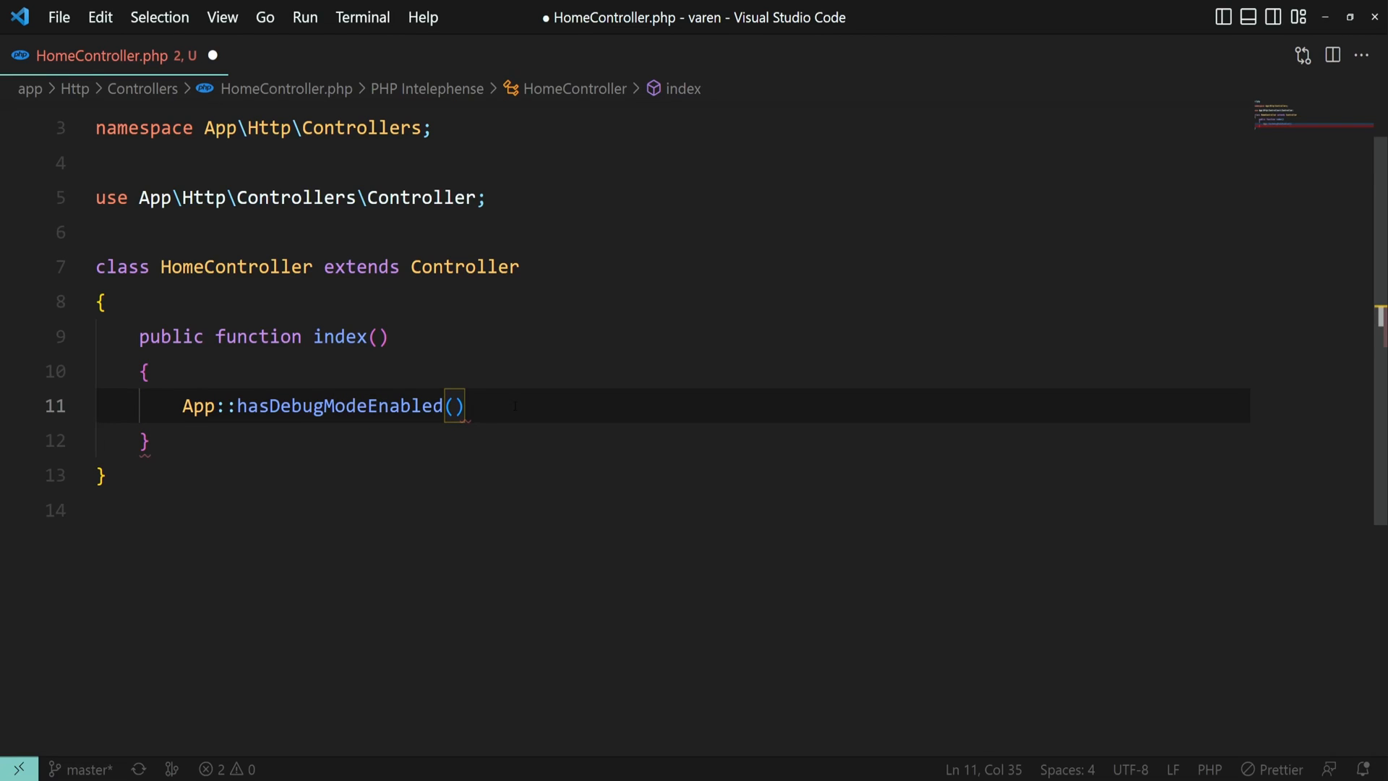
{"action": "type", "text": ";"}
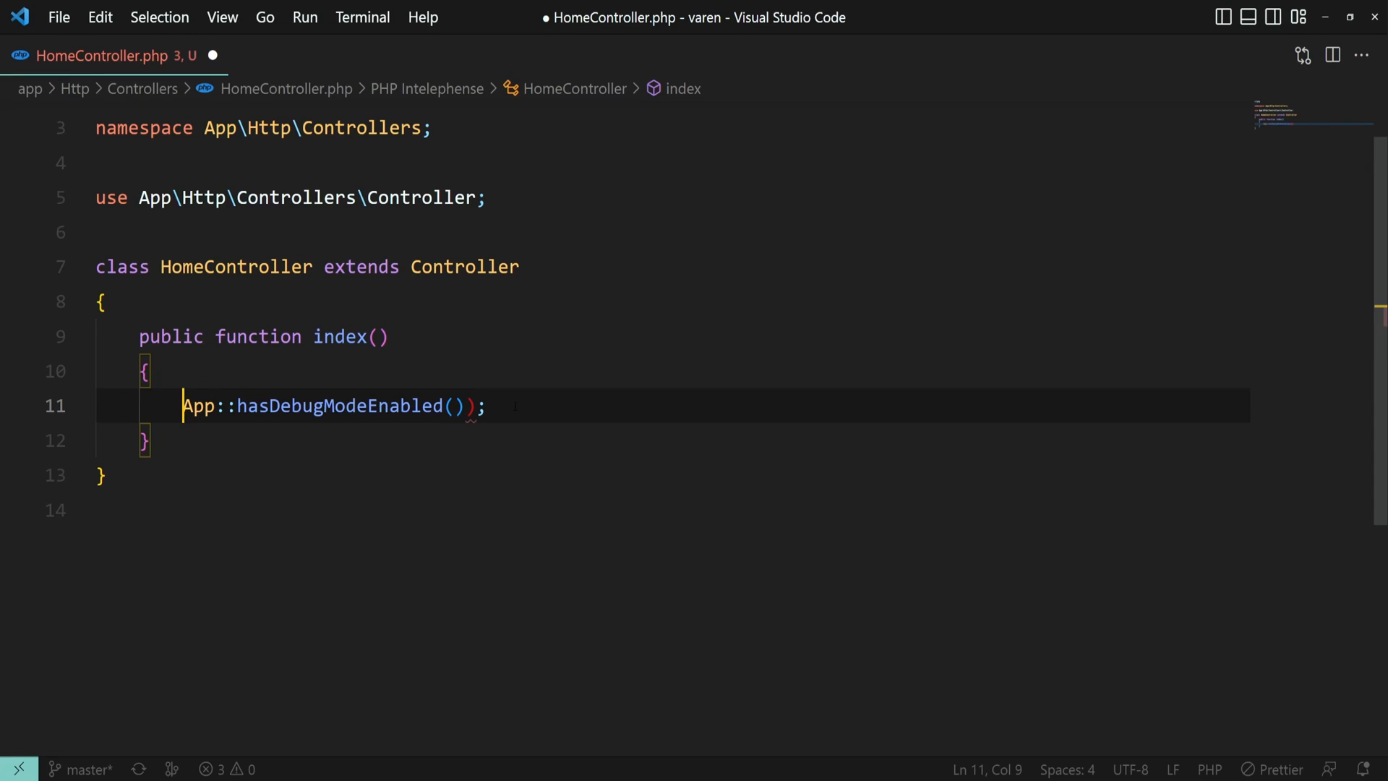
{"action": "type", "text": "dd("}
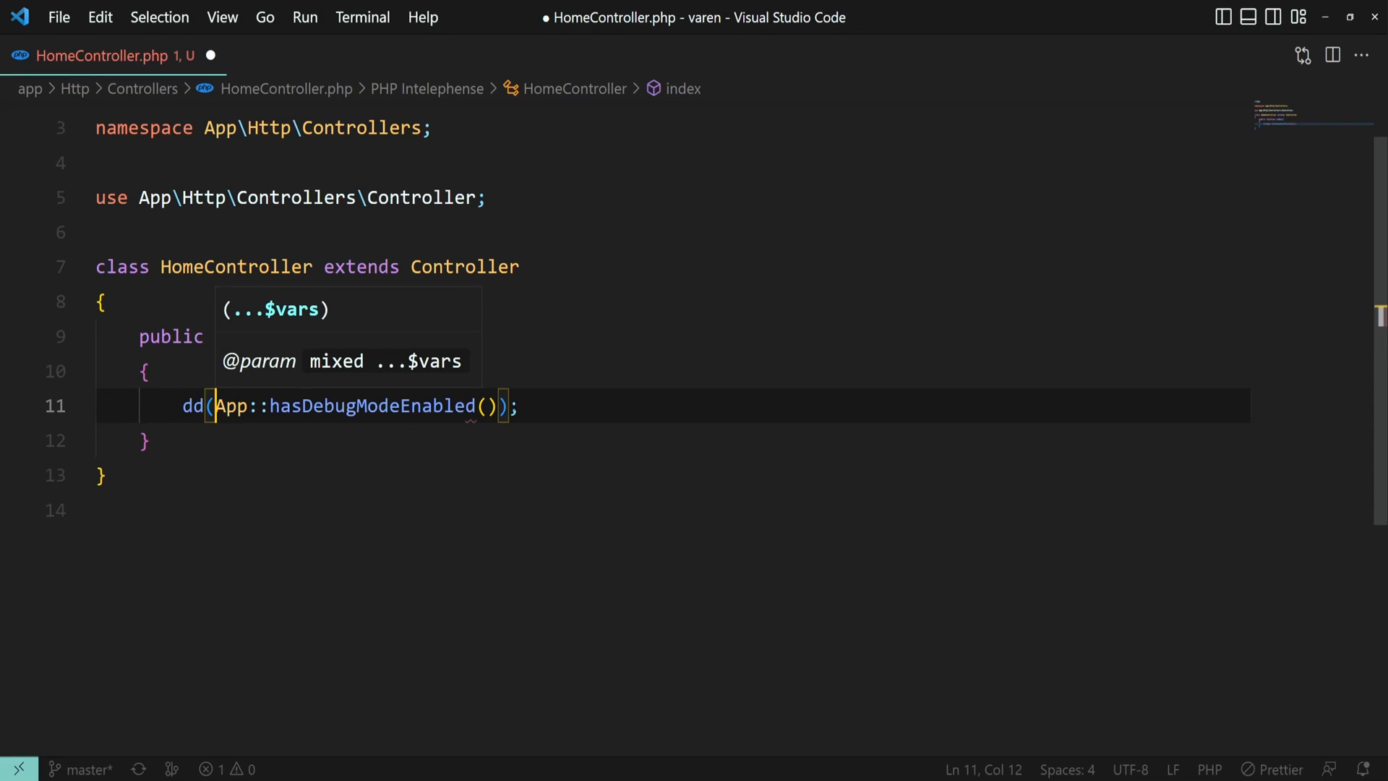
{"action": "type", "text": "f"}
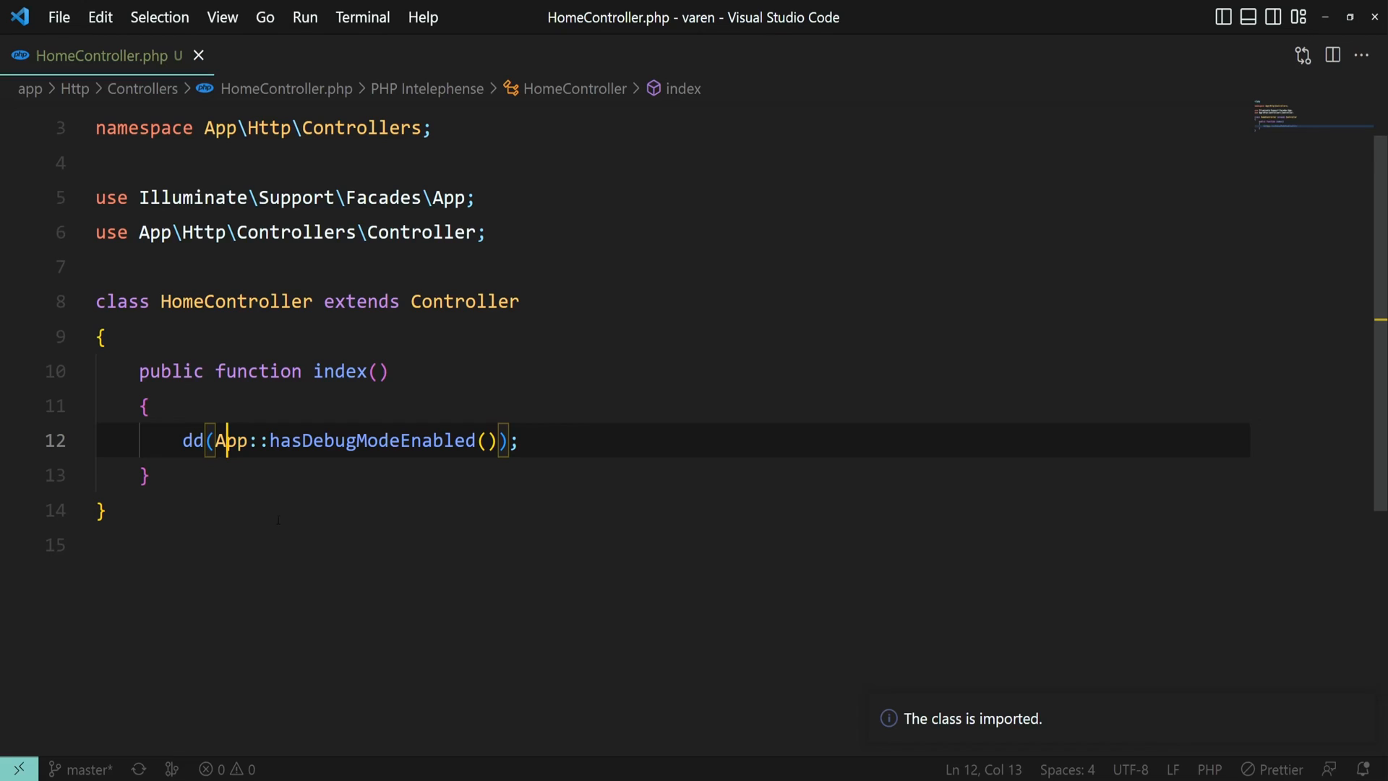
{"action": "mouse_move", "coordinate": [226, 440]}
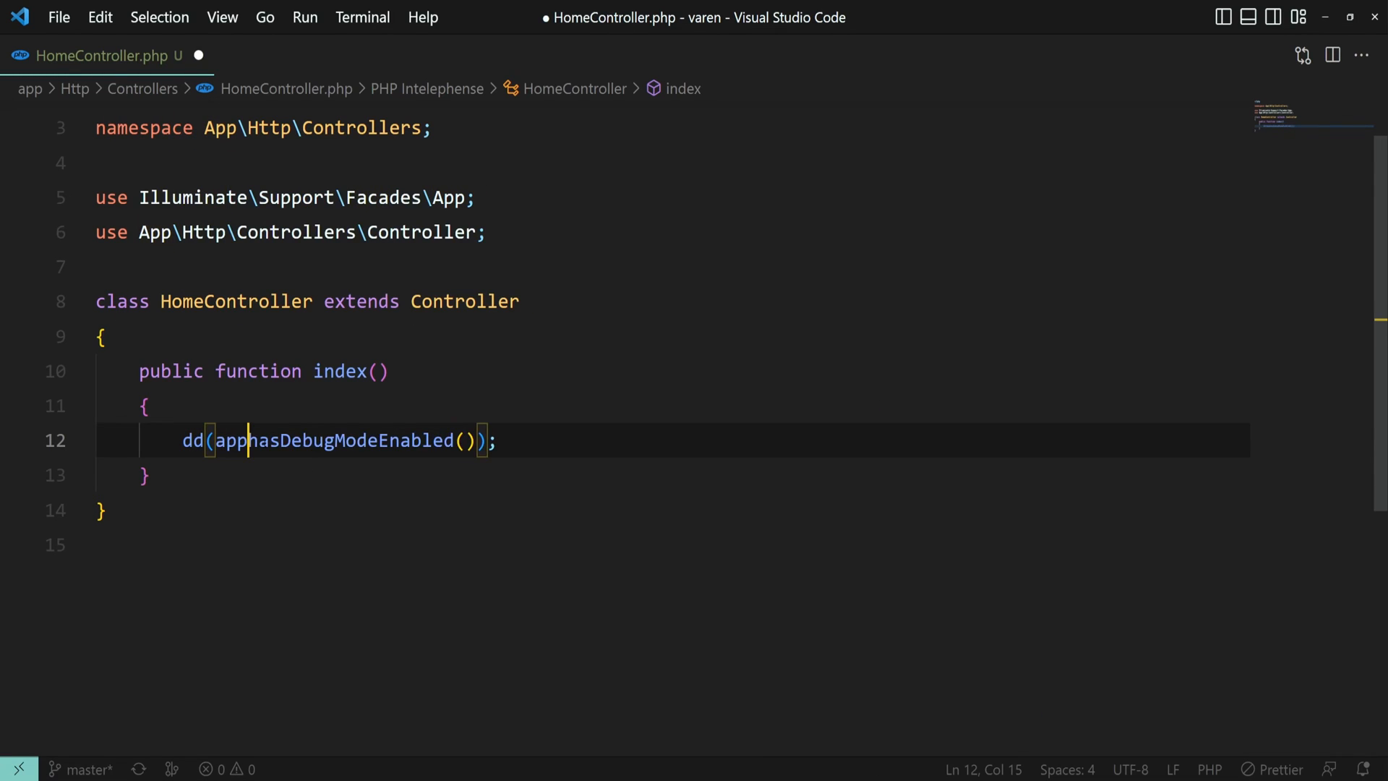
Step: Replace App:: with app()-> in the dd() call and dismiss suggestions
{"action": "type", "text": "()->"}
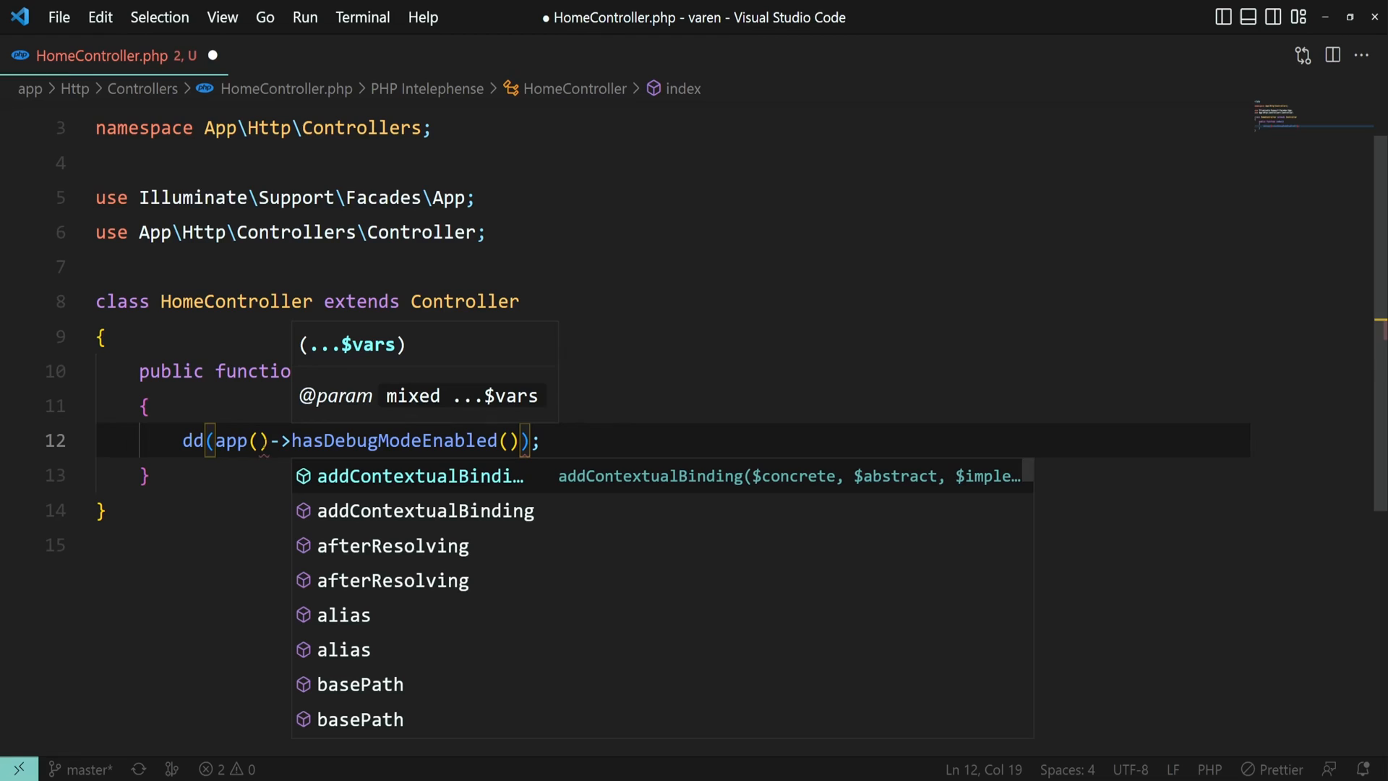
{"action": "key", "text": "Escape"}
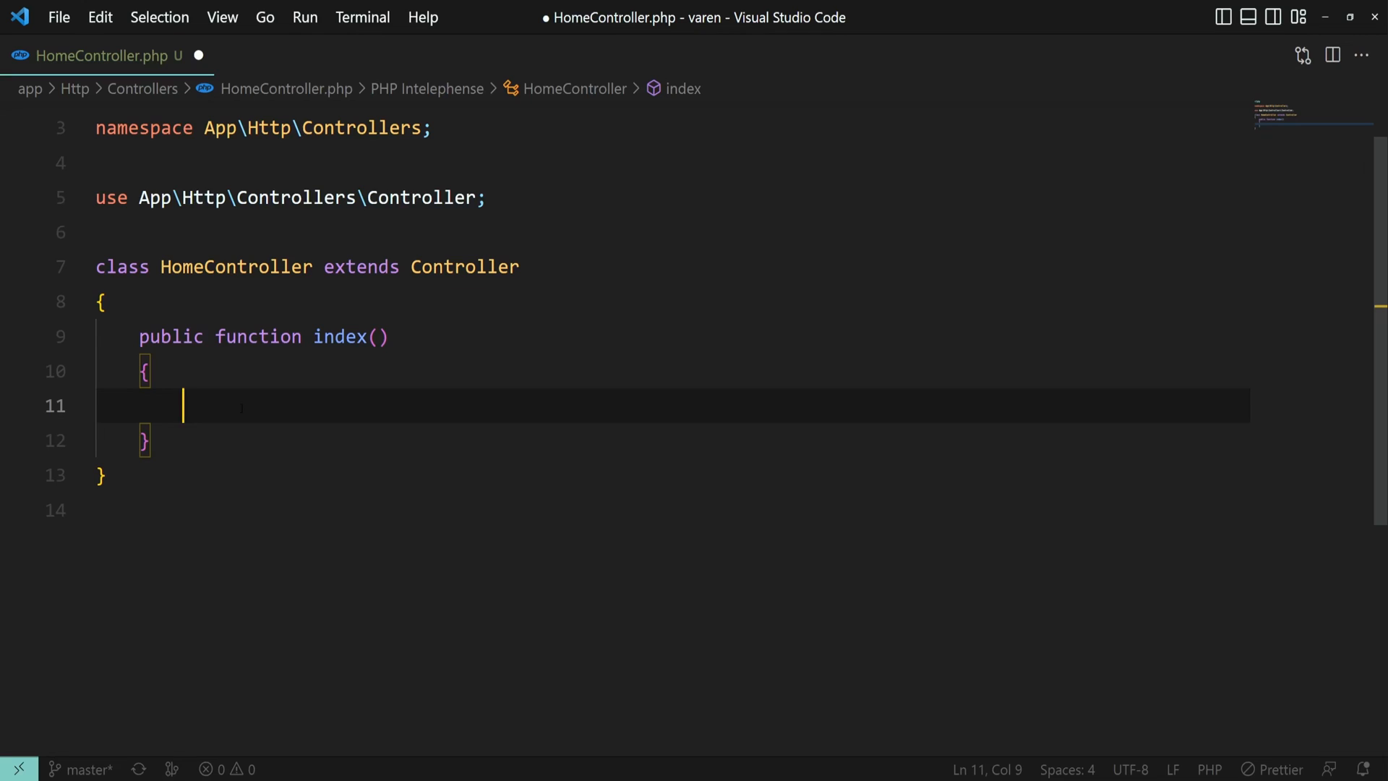
Step: Write dd(config('app.debug')); on the empty line inside index()
{"action": "type", "text": "dd("}
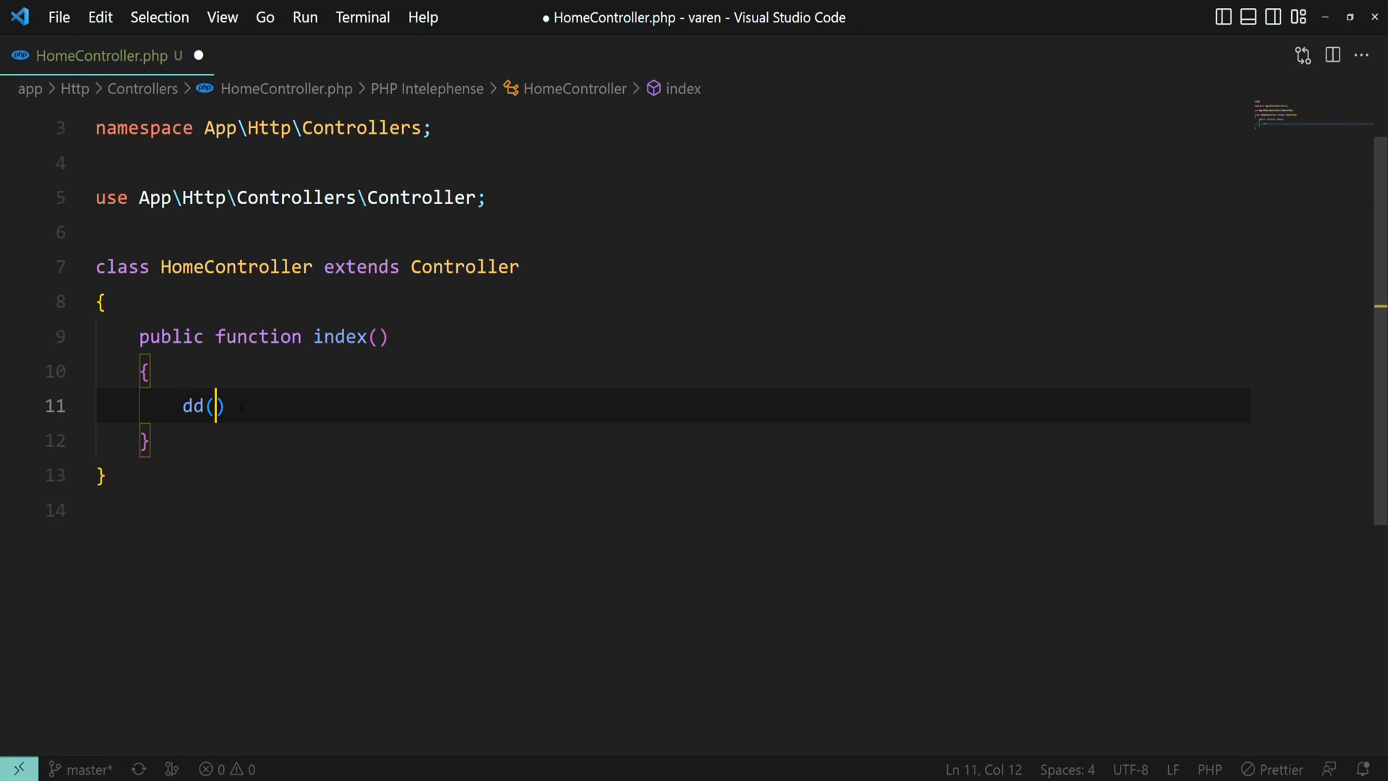
{"action": "type", "text": ";"}
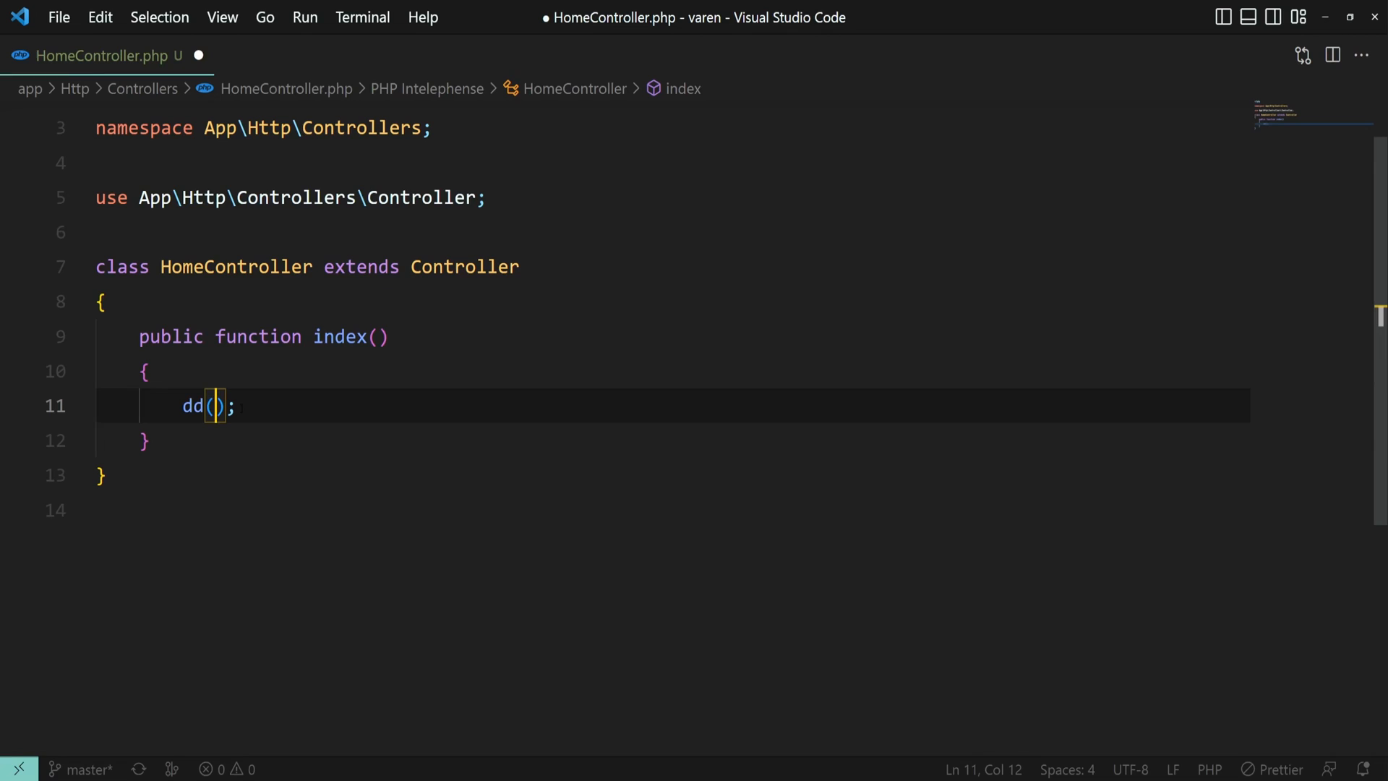
{"action": "type", "text": "config()"}
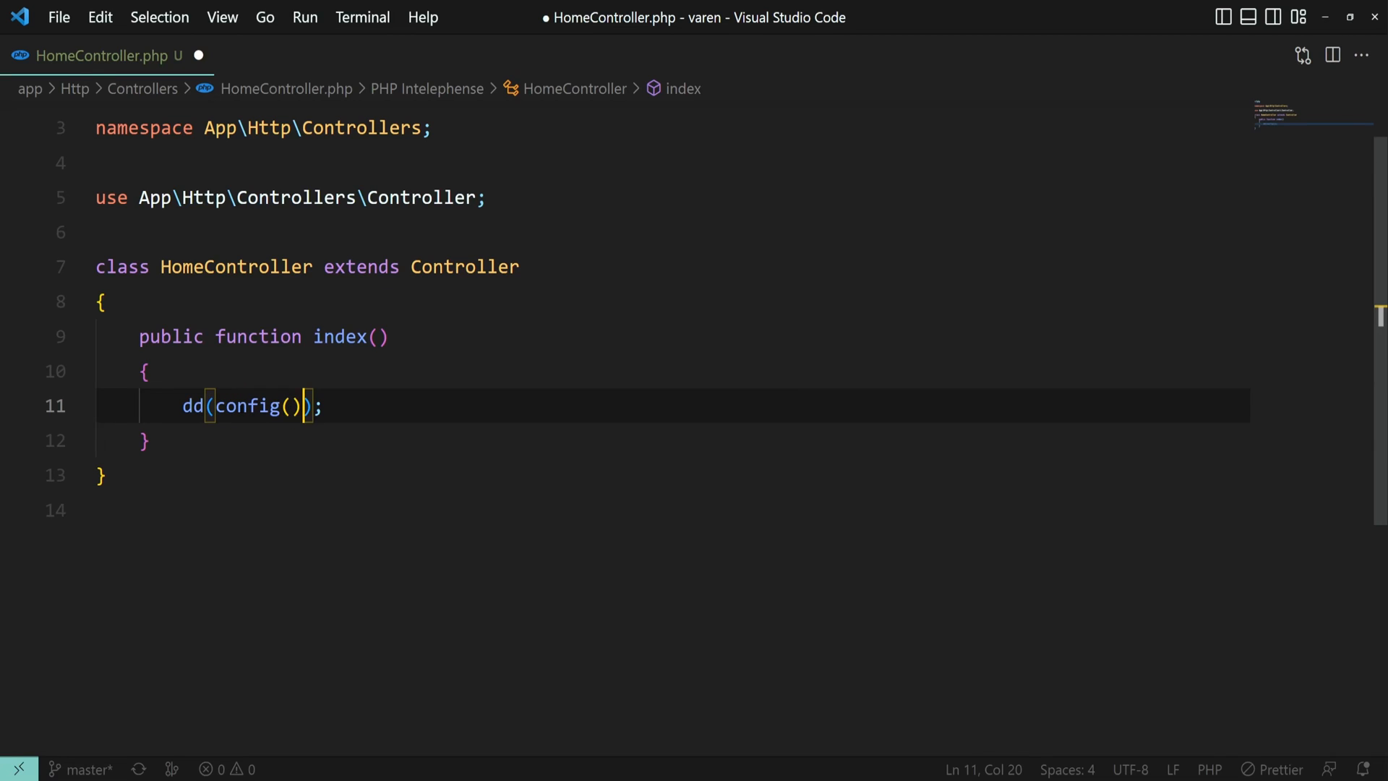
{"action": "type", "text": "'"}
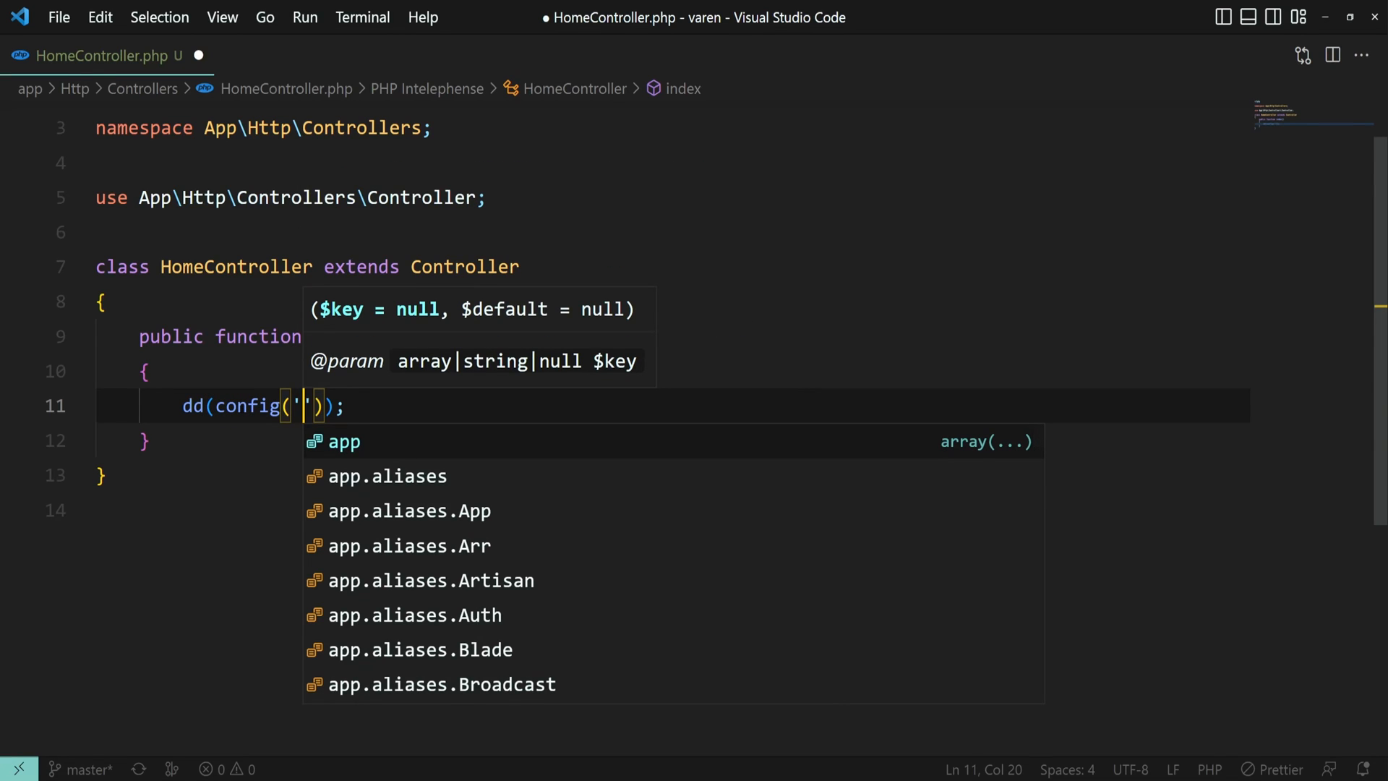
{"action": "type", "text": "app.debug"}
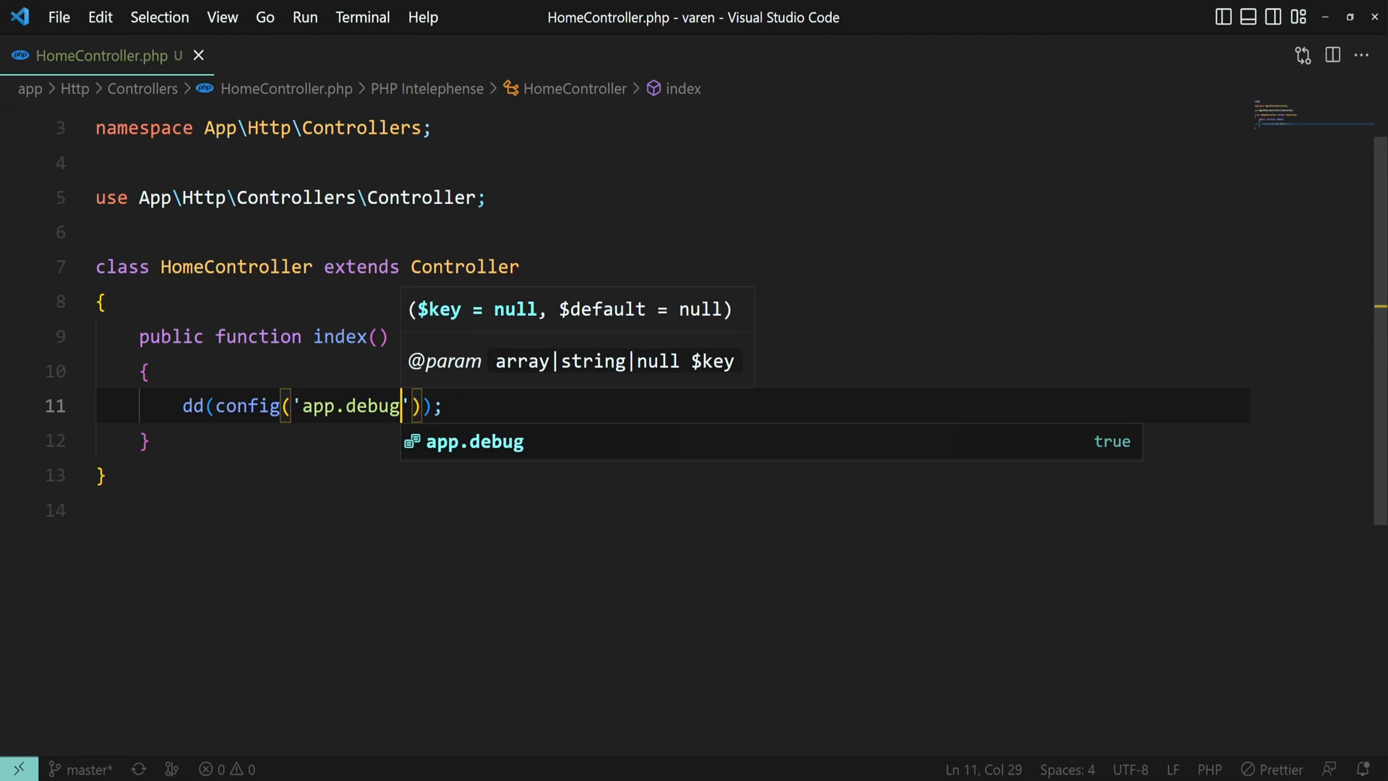